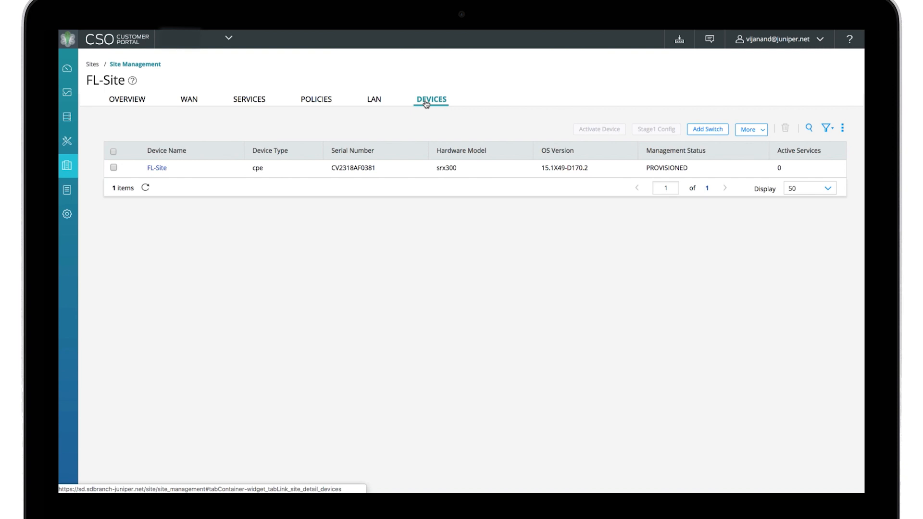
- Name the new switch FLSW01 and set it to EX2300, model EX2300-C-12P
{"action": "left_click", "coordinate": [707, 129]}
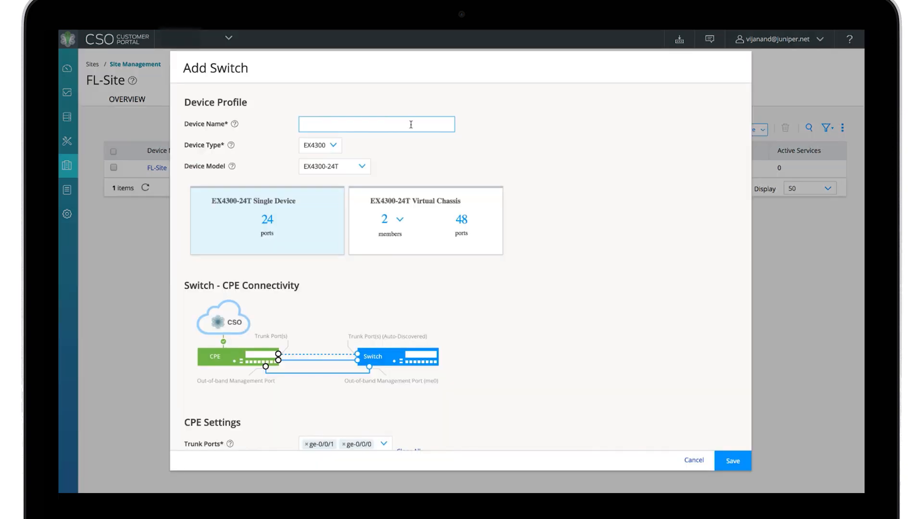
{"action": "type", "text": "FLSW01"}
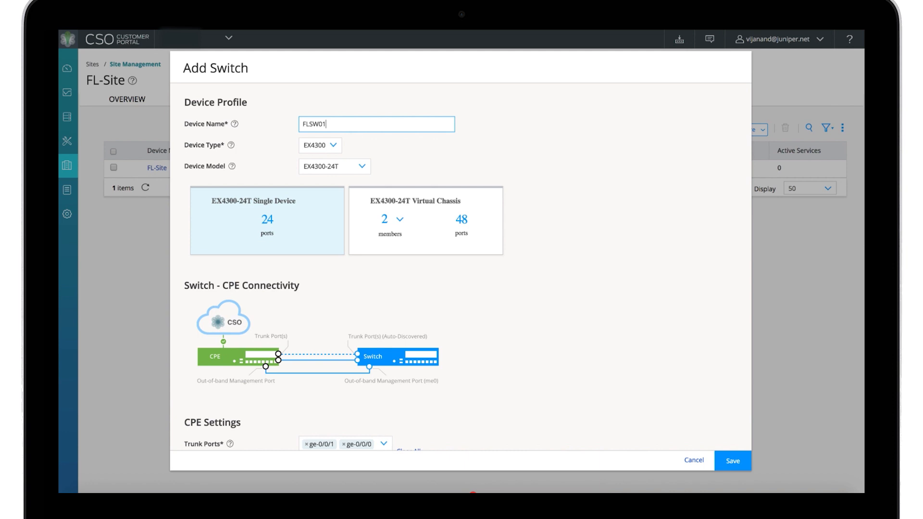
{"action": "left_click", "coordinate": [320, 146]}
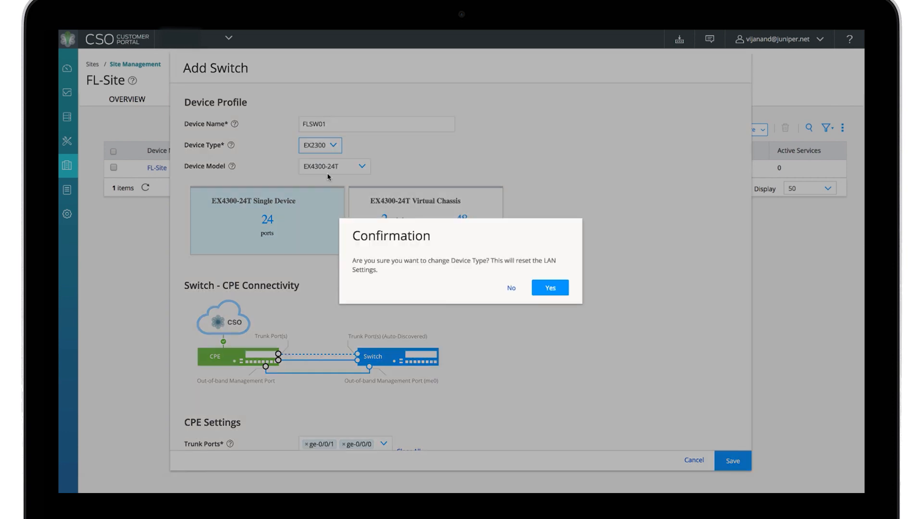
{"action": "left_click", "coordinate": [550, 287]}
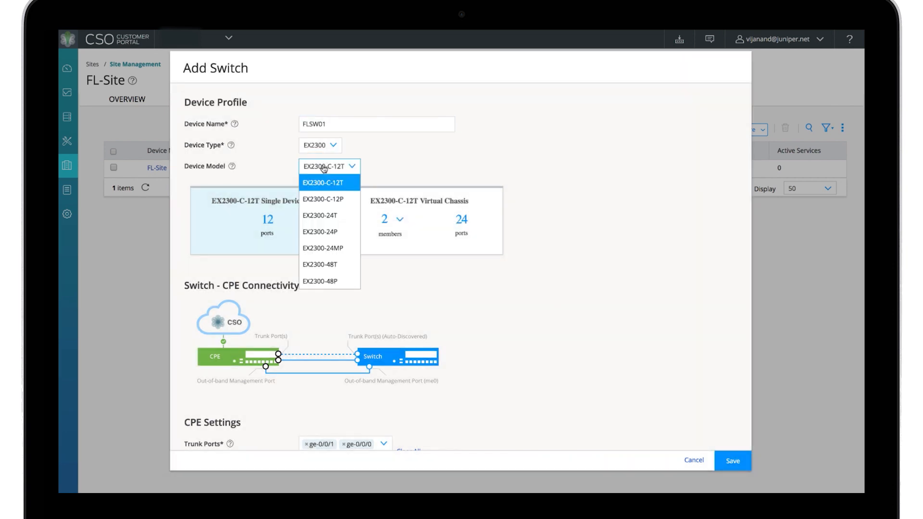
{"action": "left_click", "coordinate": [322, 199]}
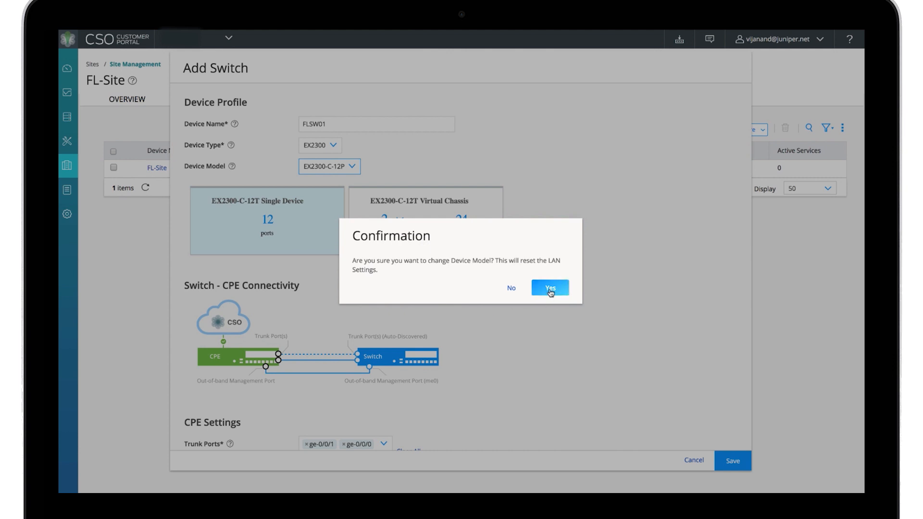
{"action": "left_click", "coordinate": [550, 288]}
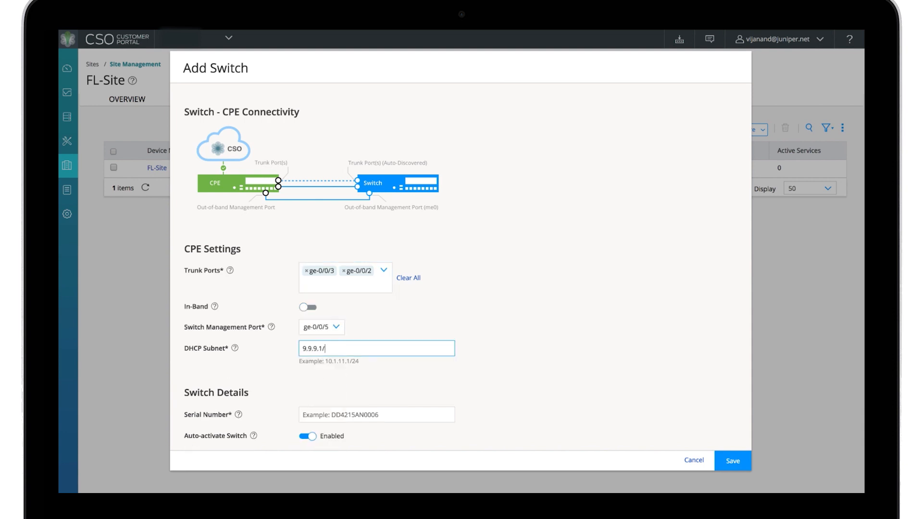
{"action": "type", "text": "HV0217430374"}
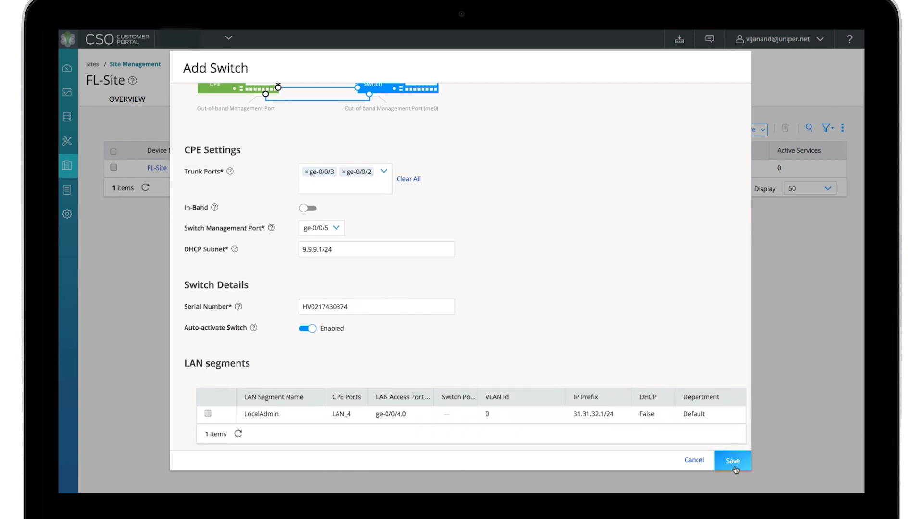
{"action": "left_click", "coordinate": [733, 460]}
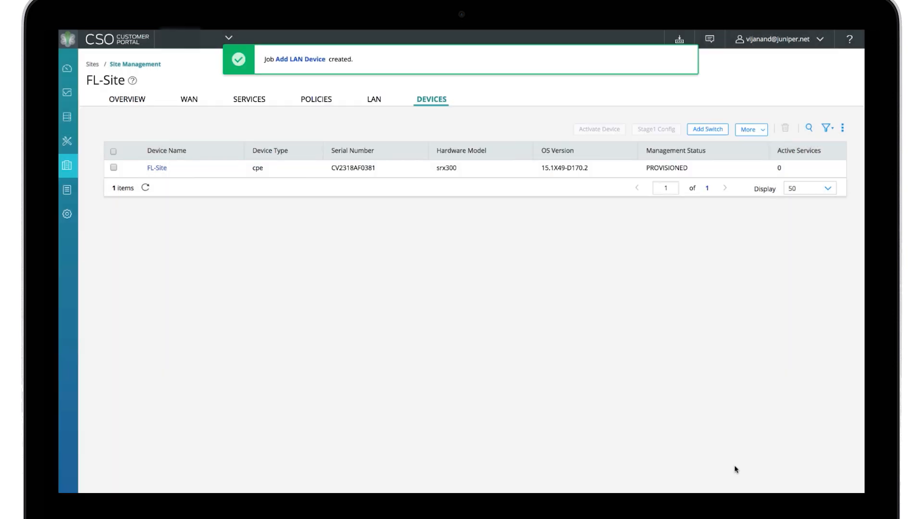